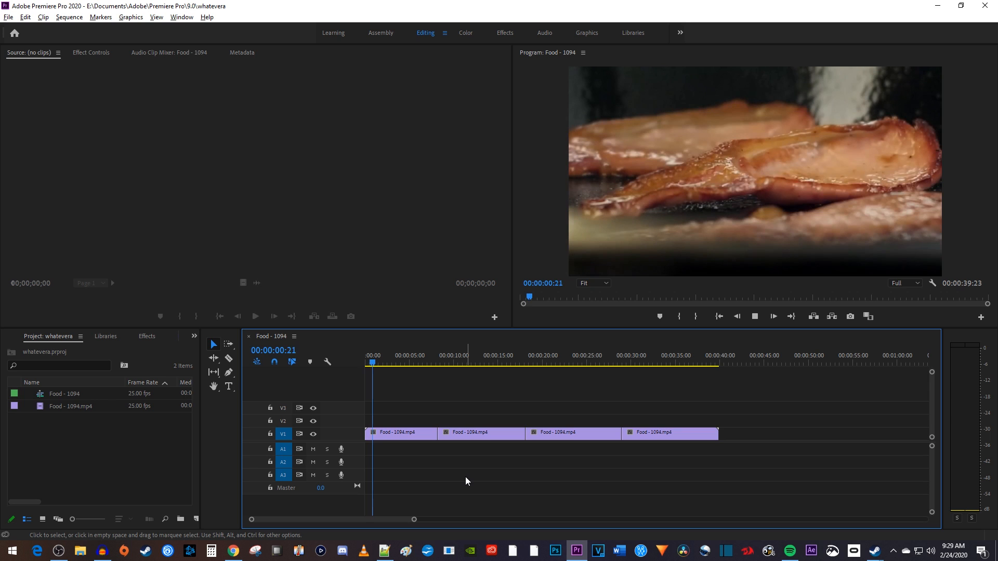
- Drag Gaussian Blur from the Effects panel onto the food clips on V1
click(380, 364)
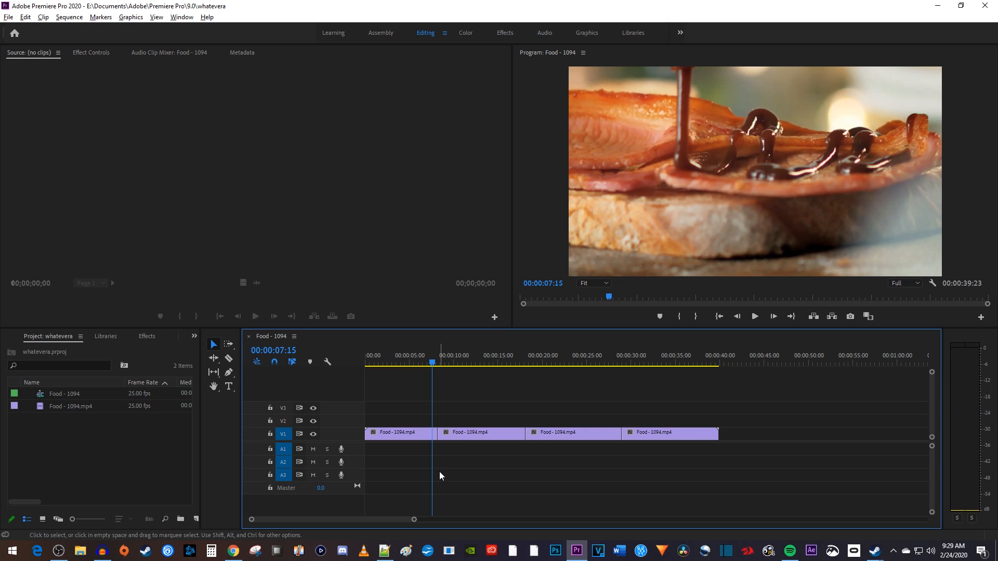
mouse_move(391, 449)
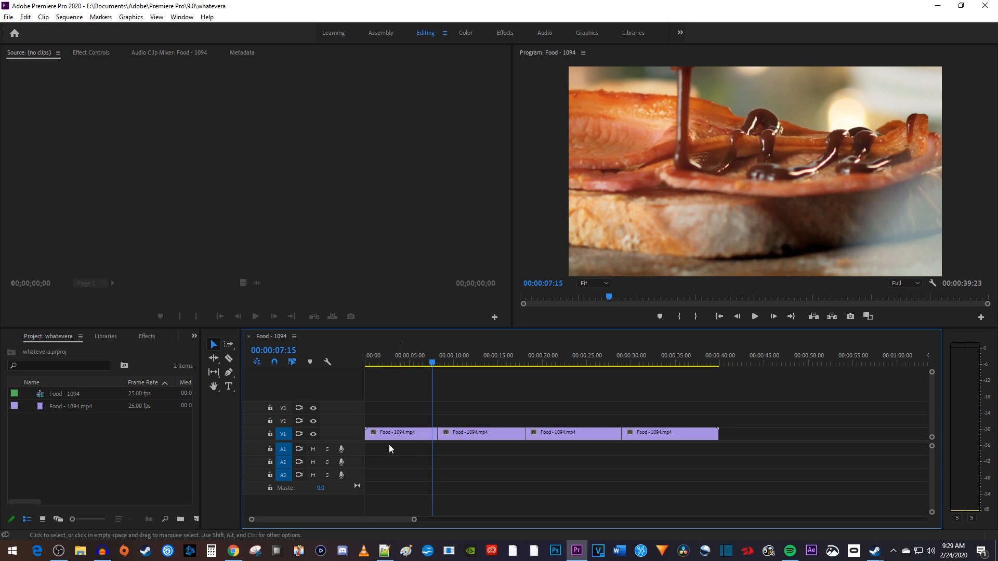
click(147, 336)
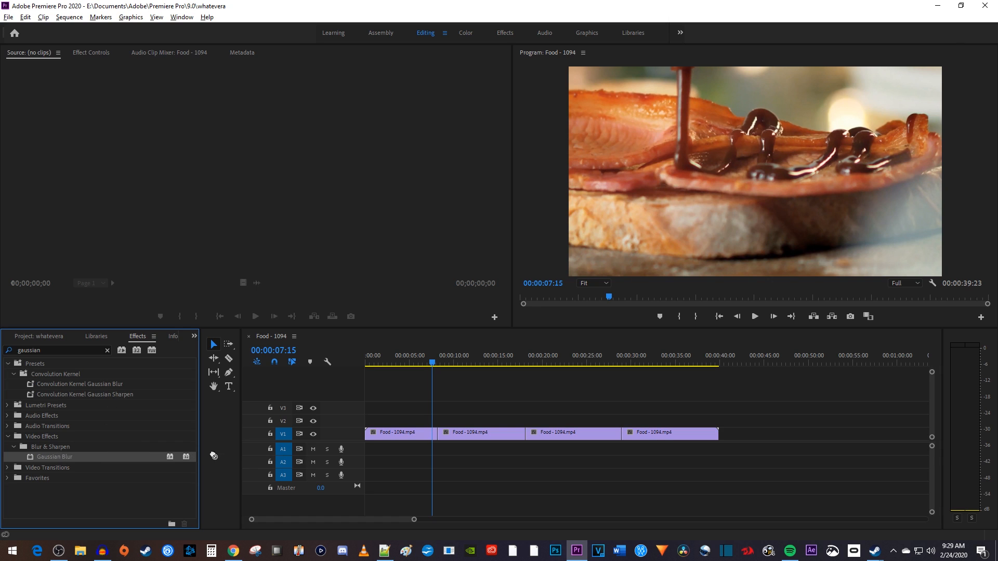
drag(54, 456, 395, 433)
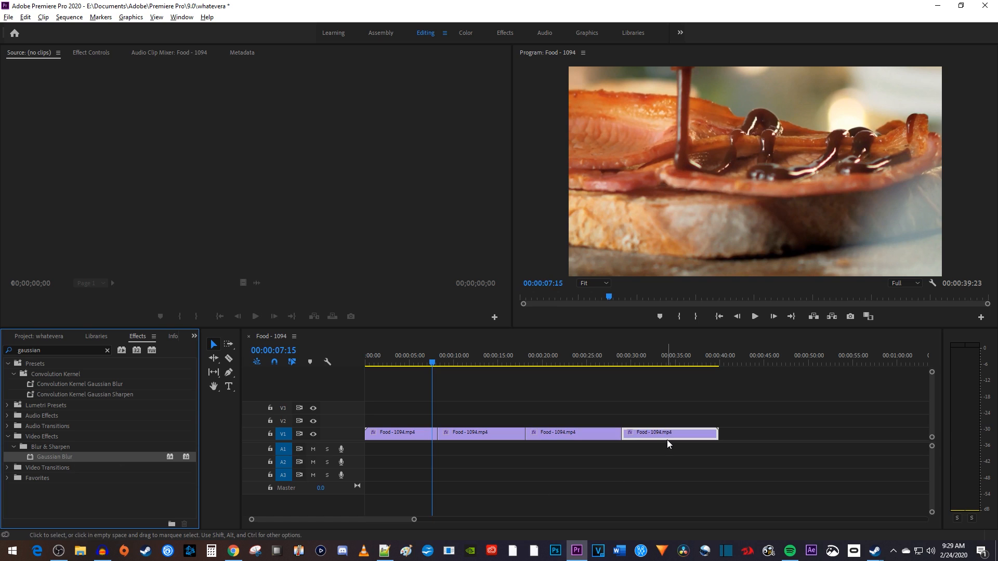
mouse_move(669, 444)
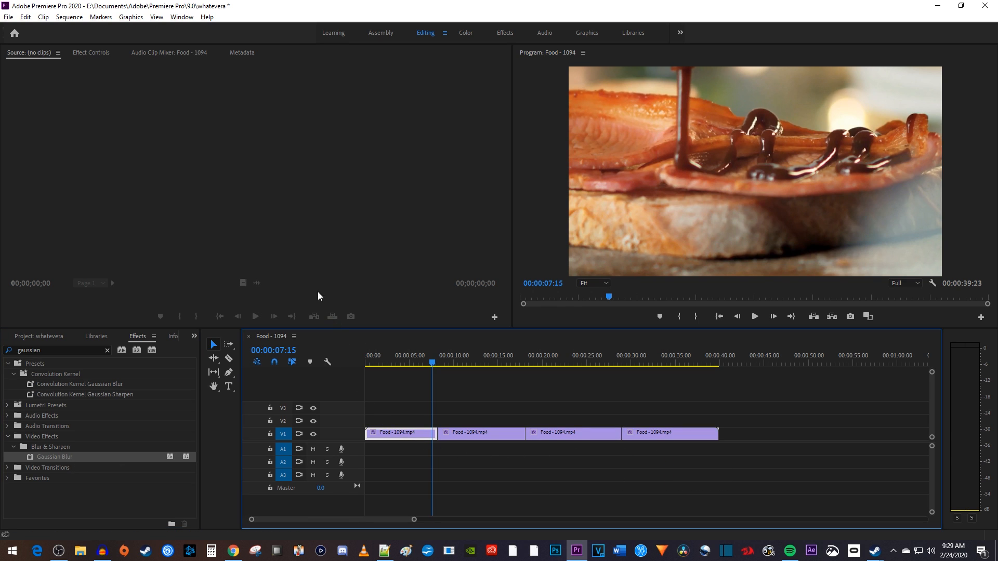
- Scrub Gaussian Blur Blurriness up toward 130 on the first and second food clips
click(93, 52)
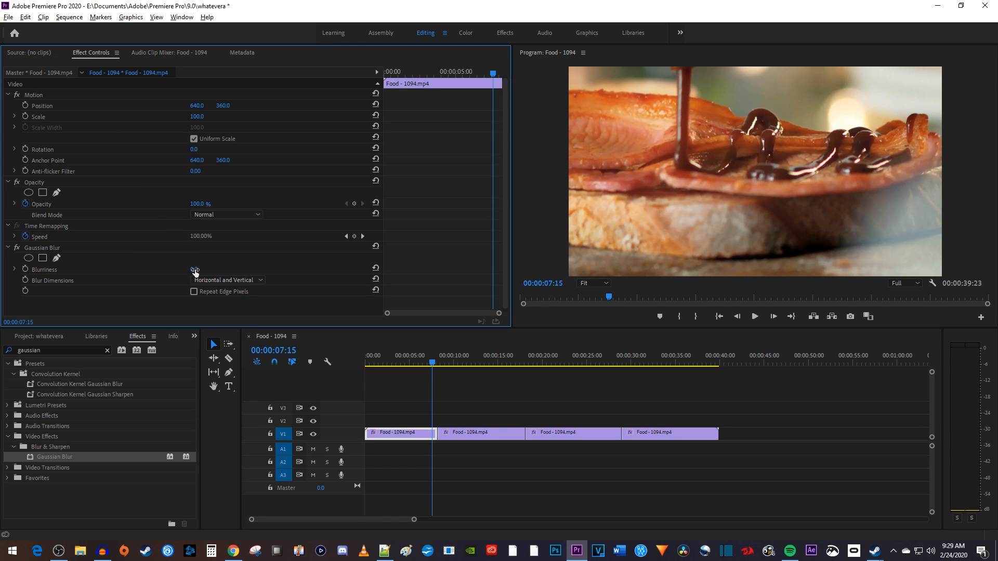
drag(194, 270, 203, 269)
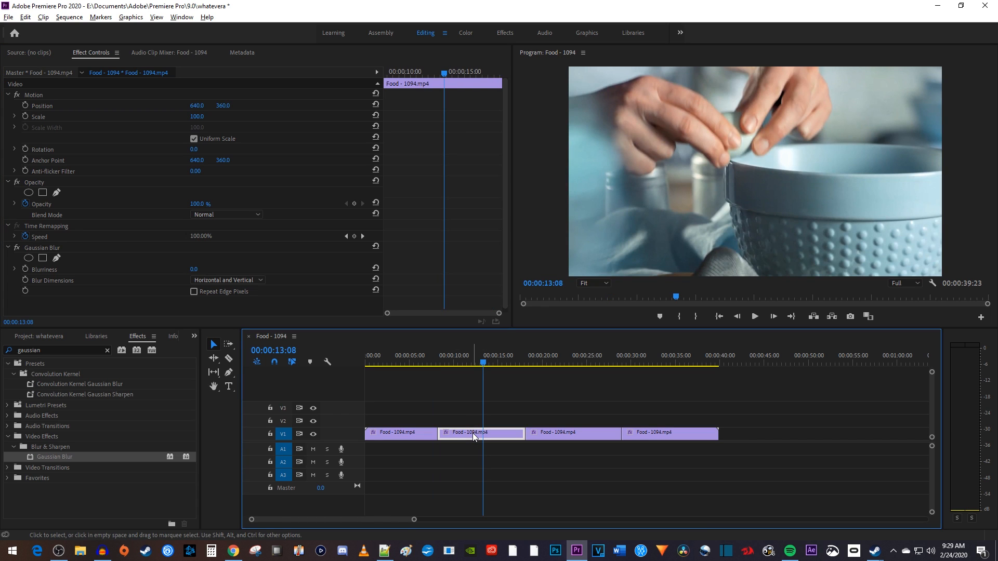
drag(193, 269, 205, 269)
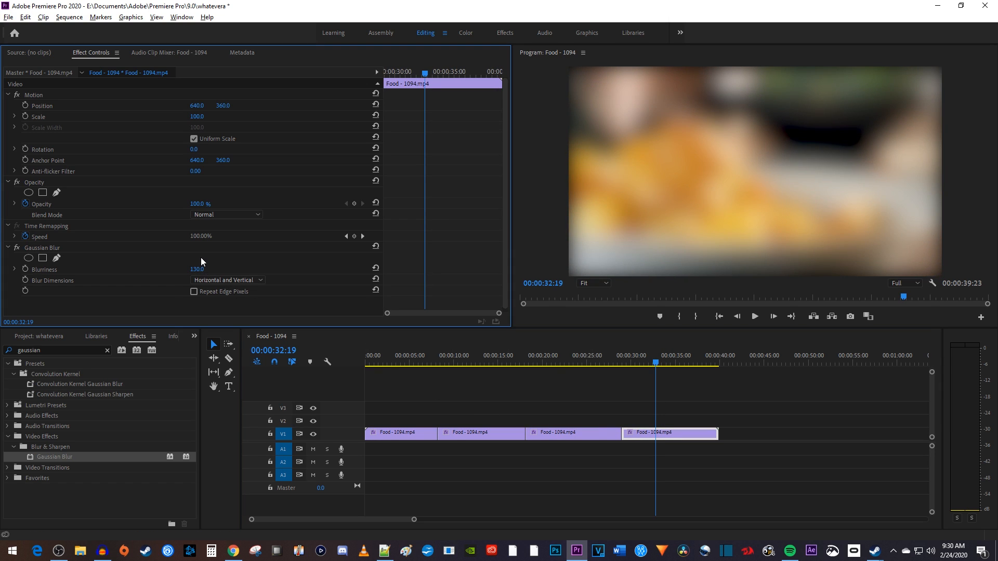
mouse_move(402, 366)
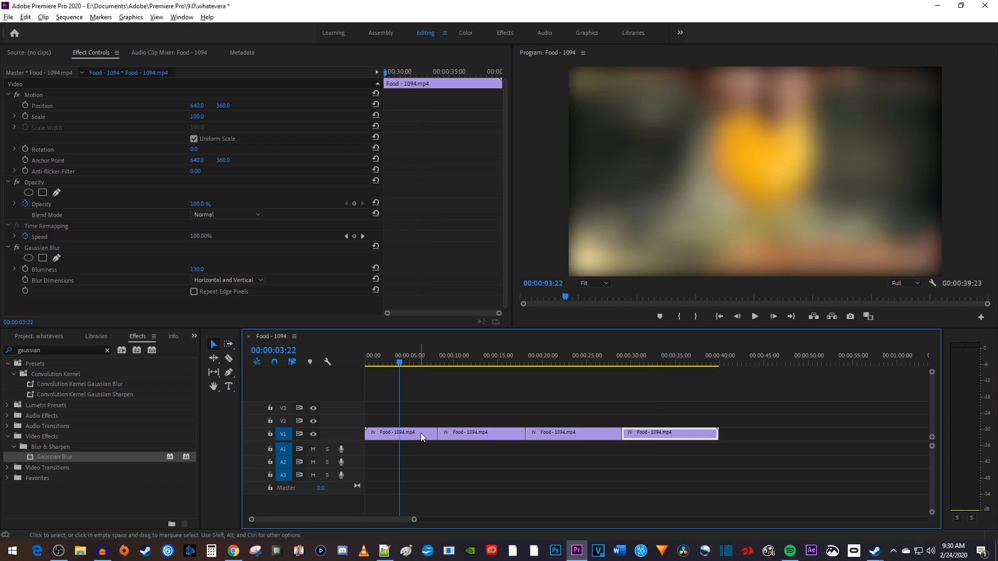
mouse_move(419, 439)
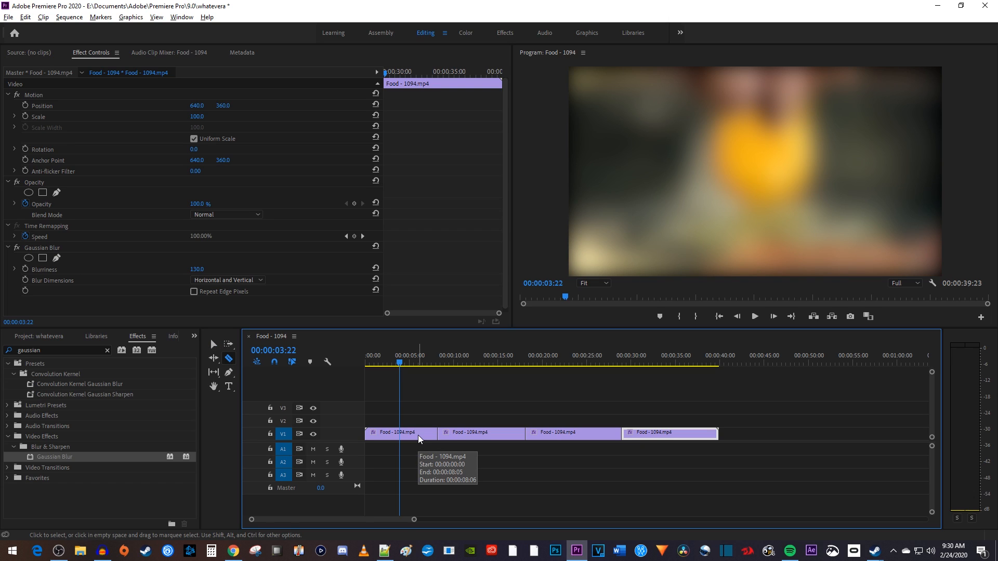
- Split the first food clip in two with the Razor tool at about three seconds
click(399, 434)
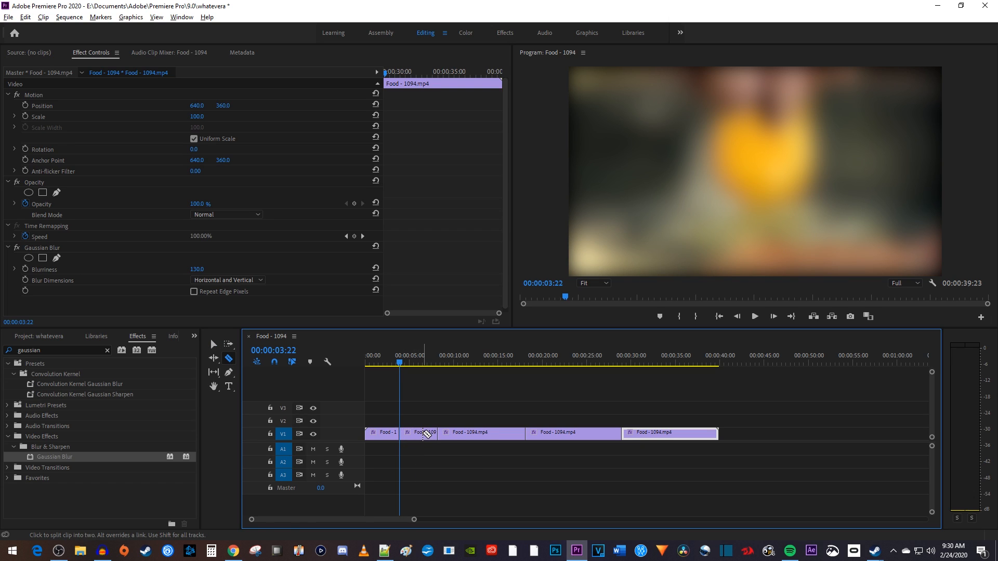
mouse_move(425, 434)
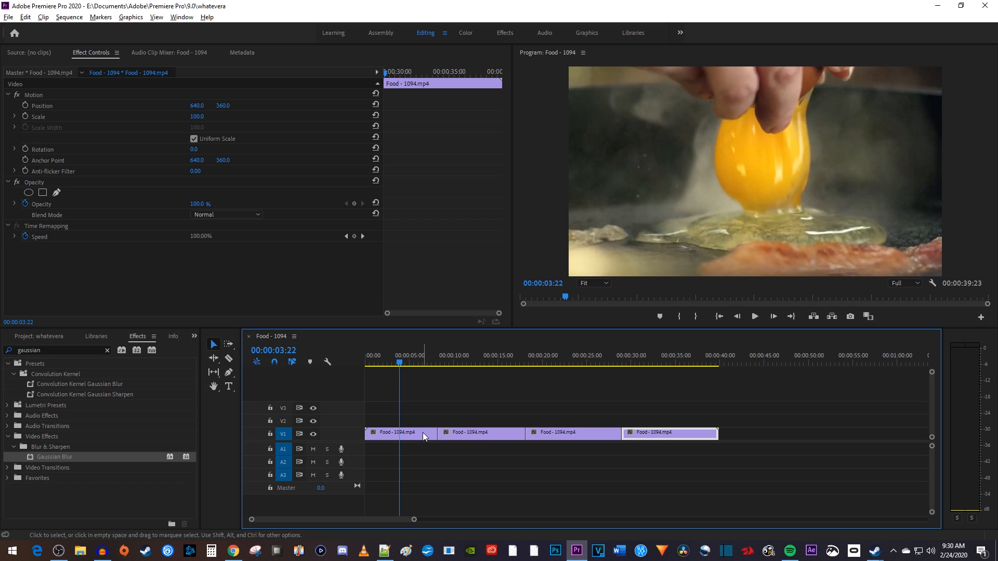
mouse_move(76, 339)
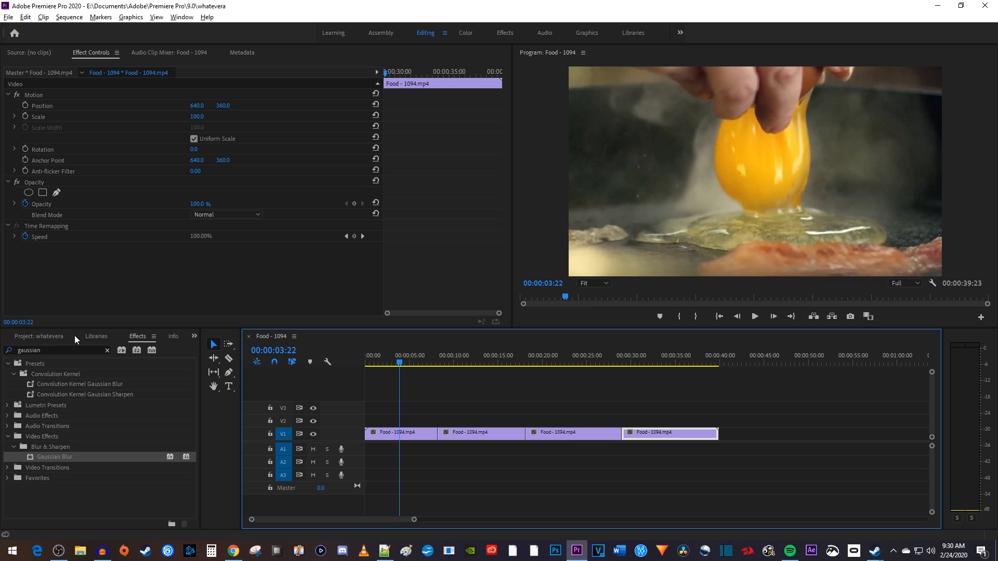
- Create a new 1280×720 Adjustment Layer item in the Project bin
click(39, 336)
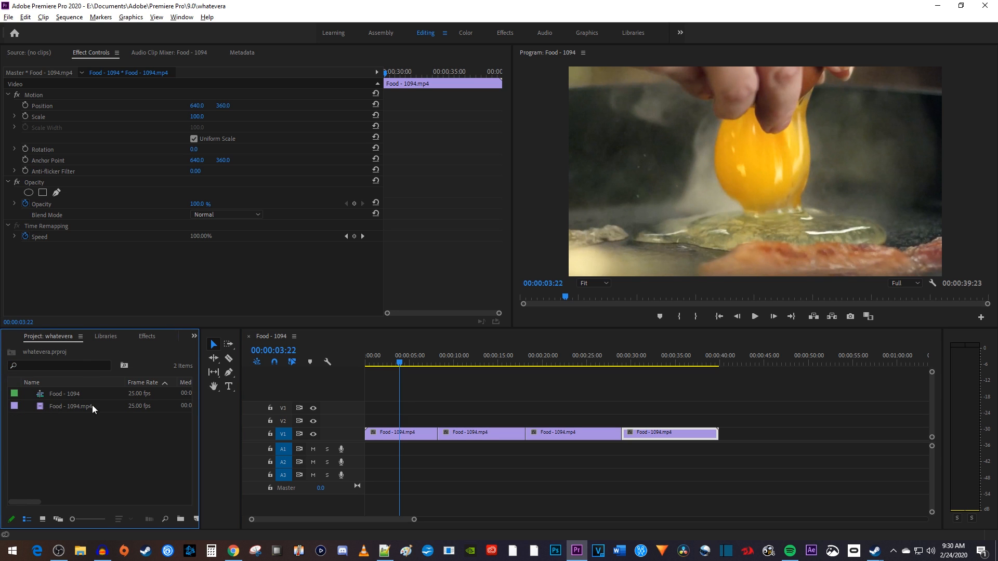
right_click(94, 407)
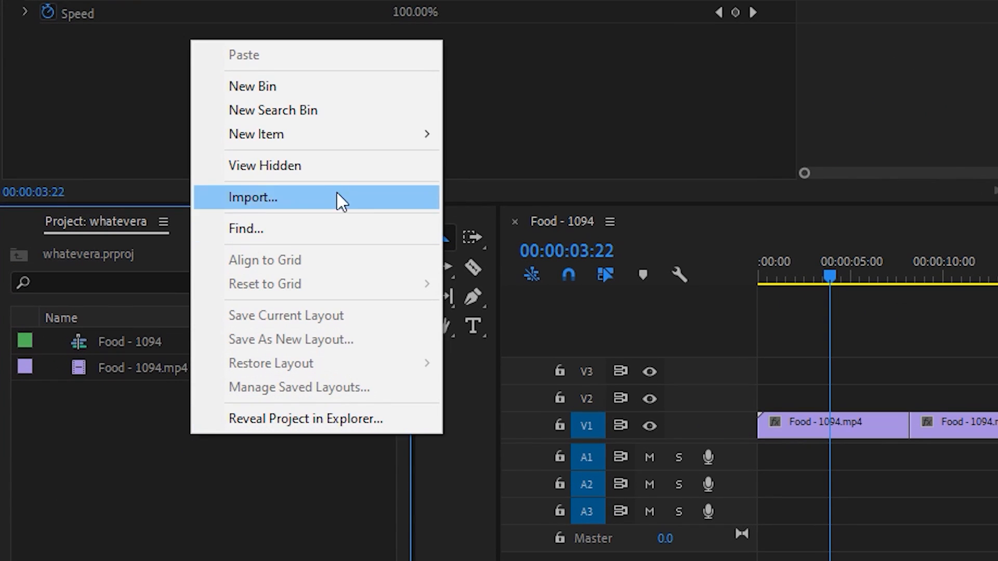
mouse_move(256, 134)
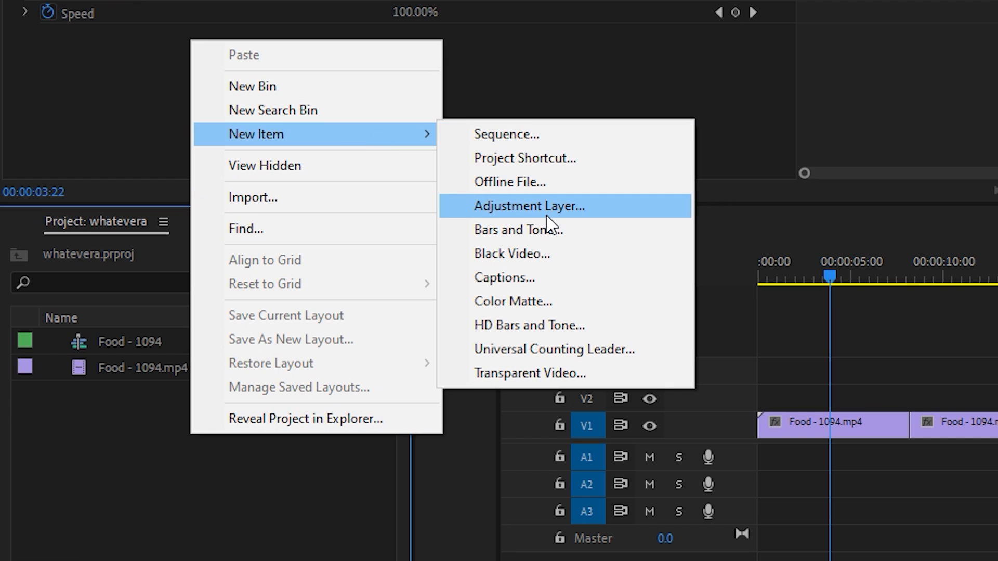
click(528, 206)
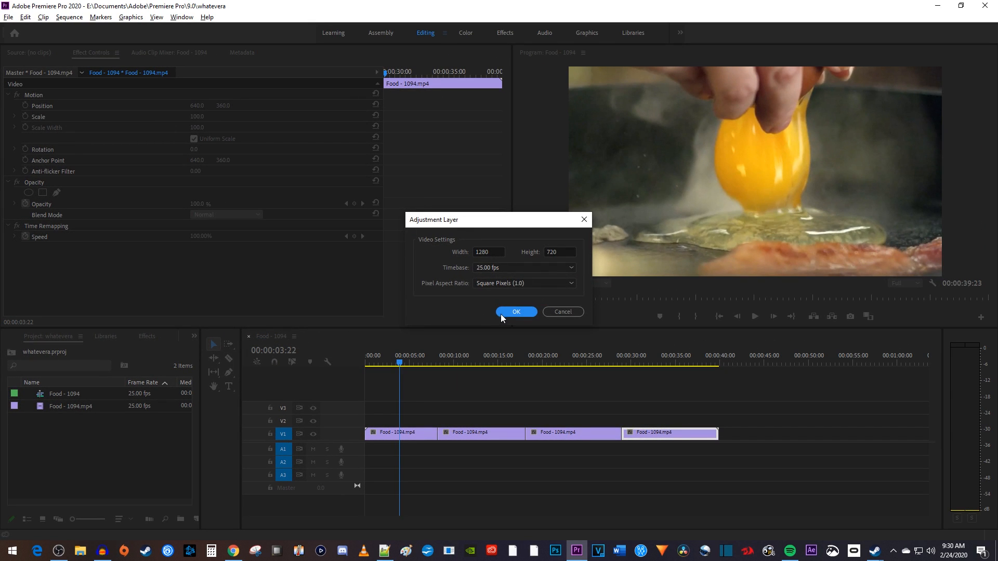
click(516, 312)
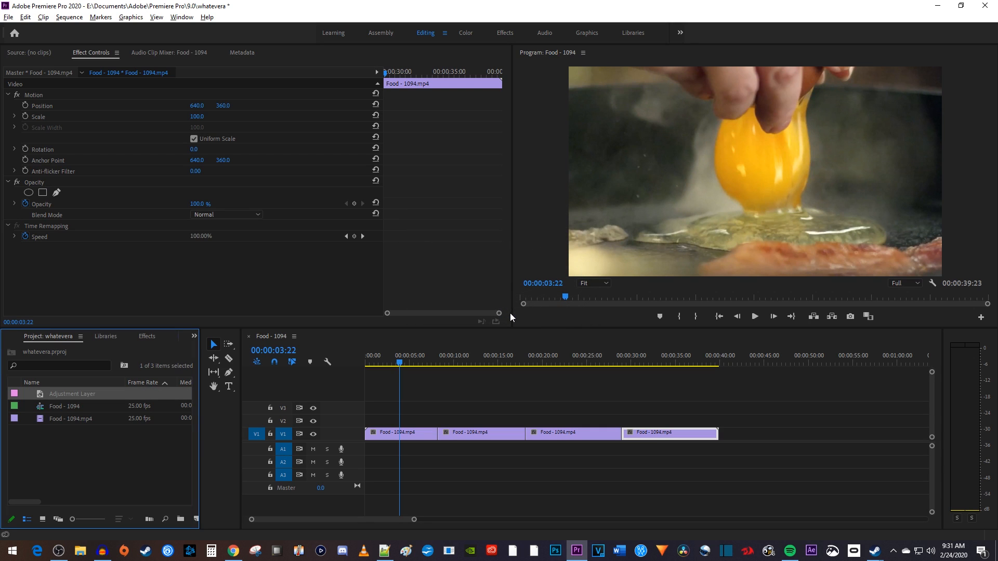
mouse_move(75, 399)
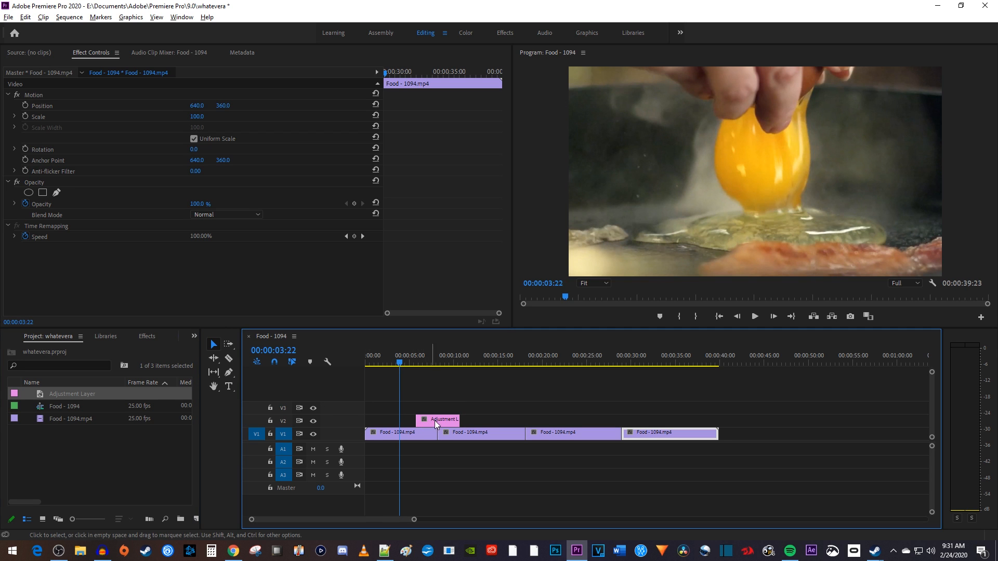
- Place the Adjustment Layer on V2 and slide it earlier to start near 00:00:02:21
drag(465, 420, 645, 420)
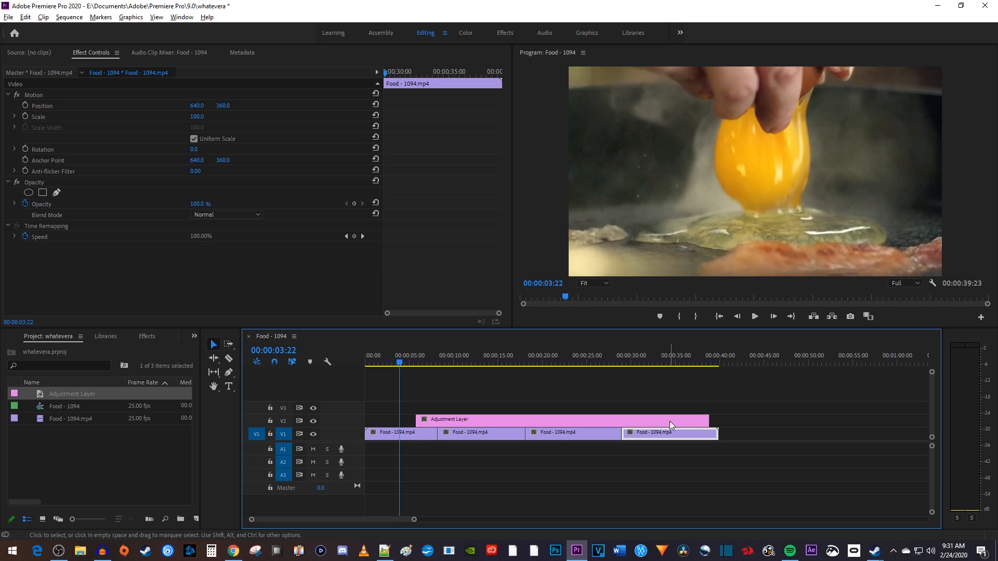
mouse_move(671, 423)
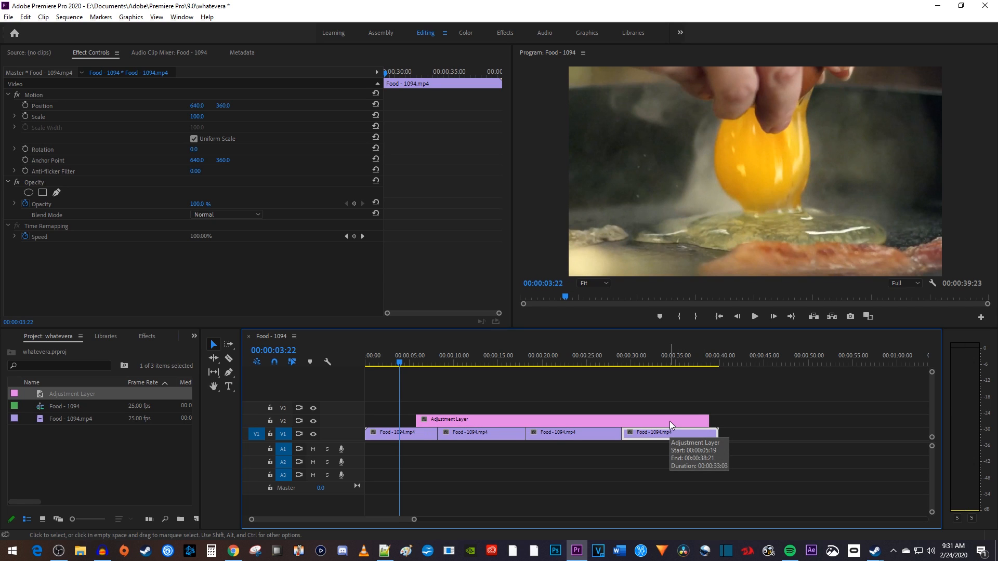
mouse_move(566, 425)
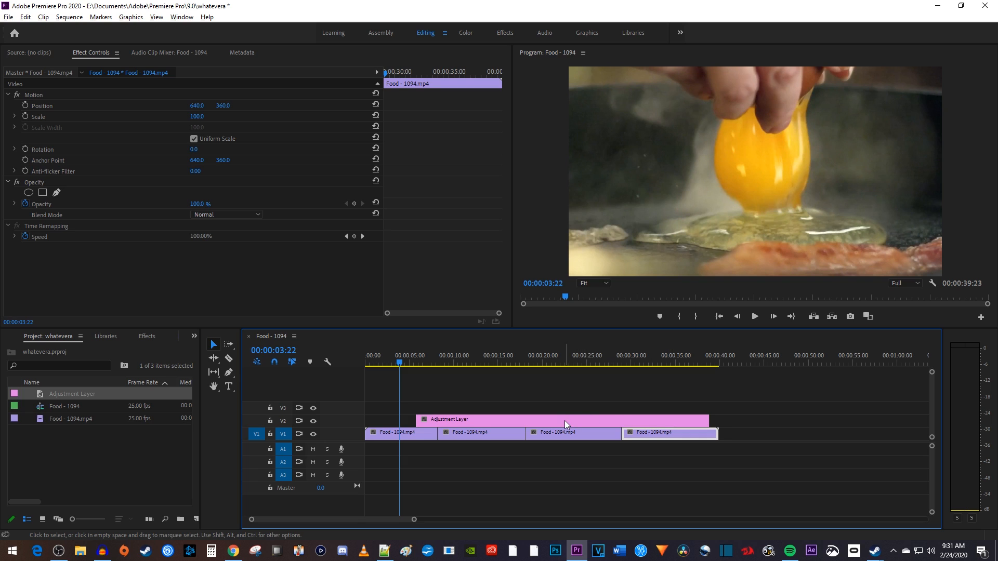
drag(561, 419, 535, 419)
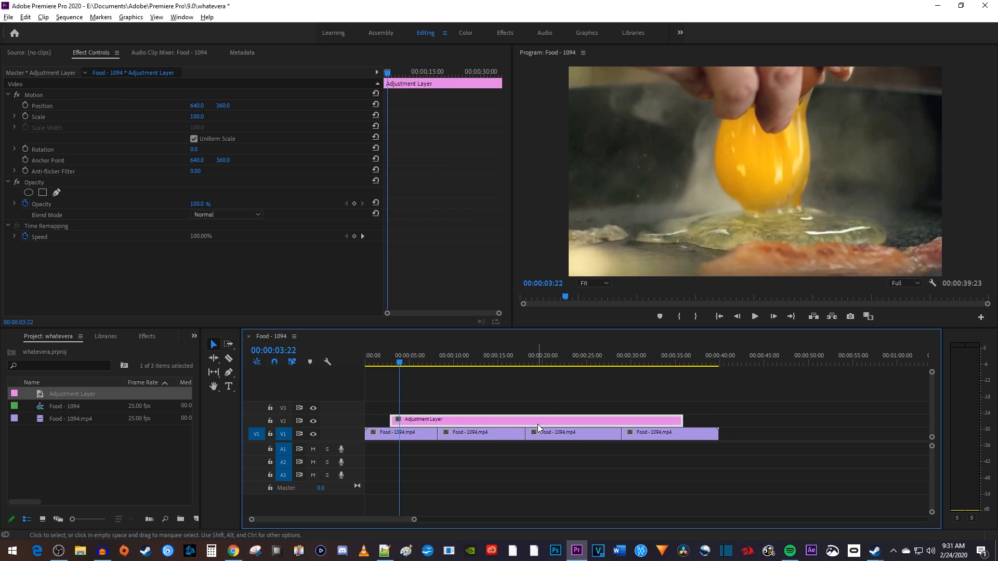
mouse_move(538, 428)
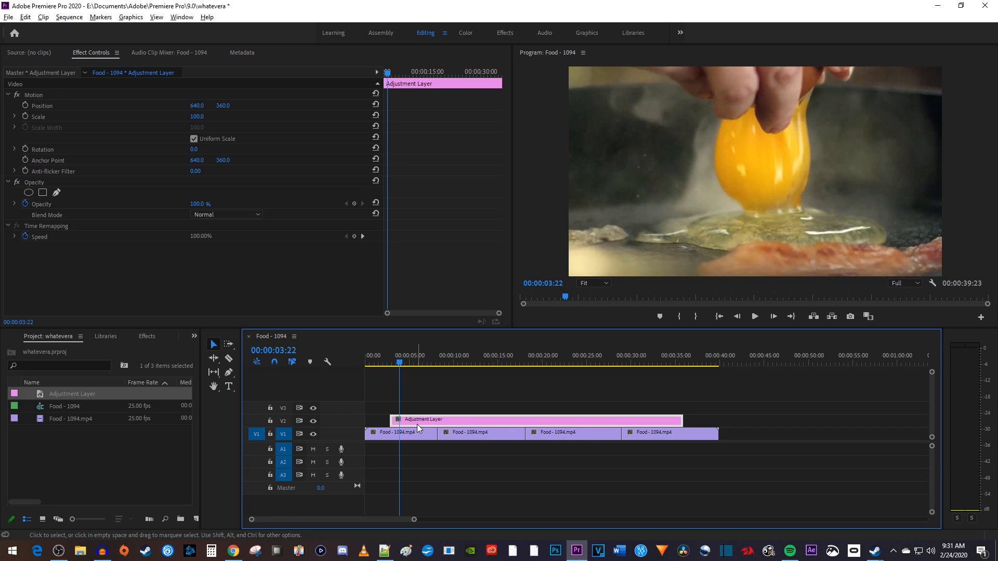
mouse_move(422, 438)
text(gaussian)
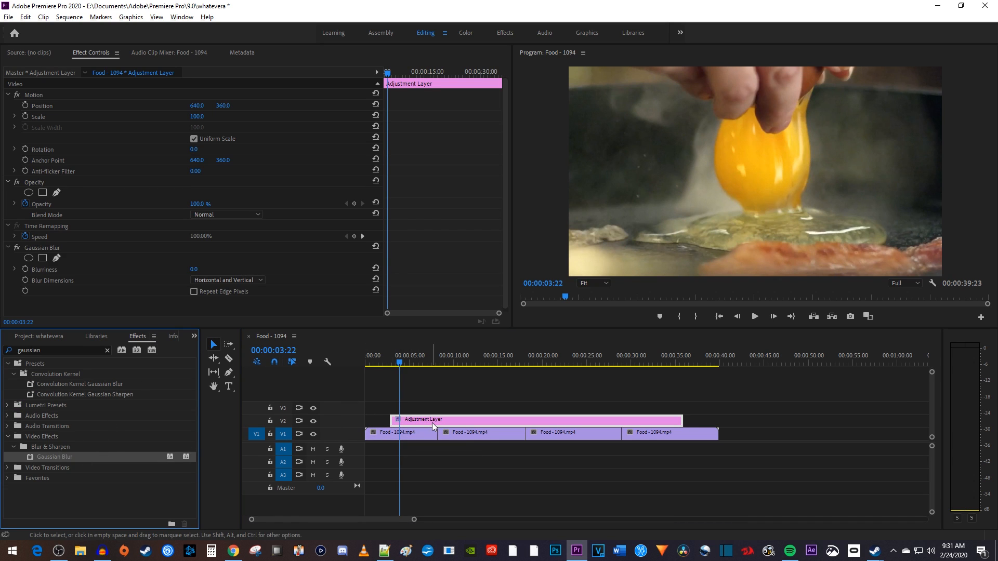
mouse_move(271, 204)
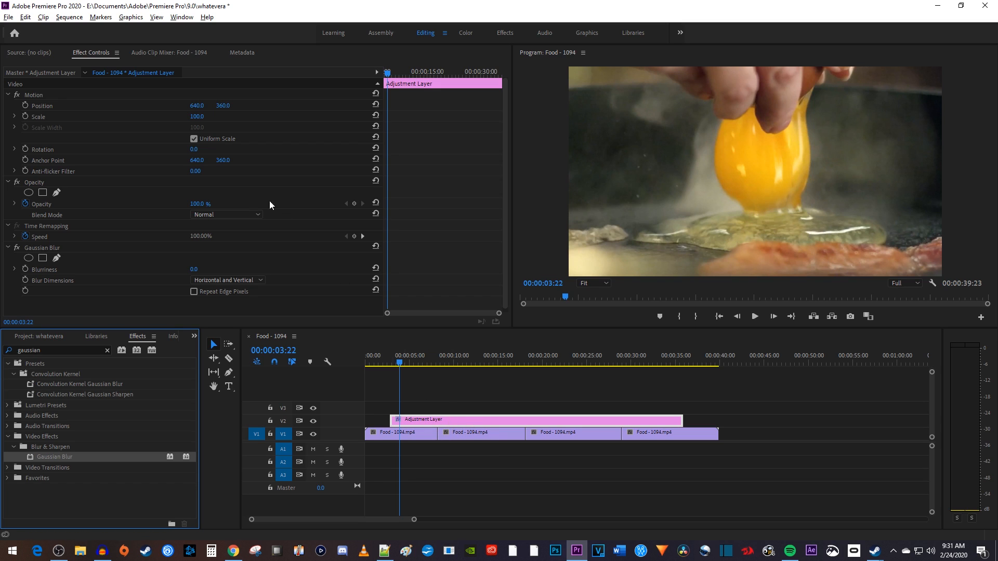
mouse_move(108, 62)
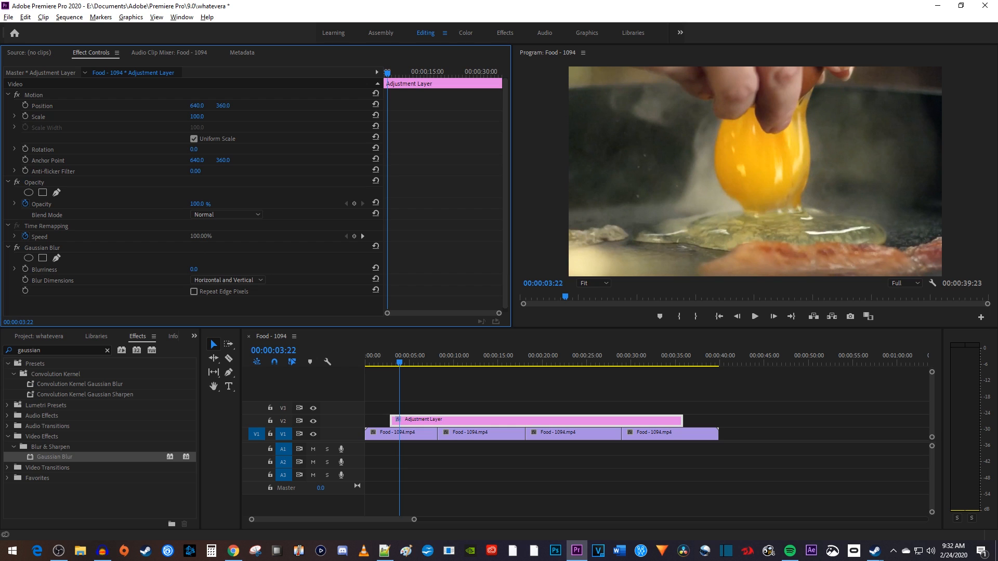
- Raise the adjustment layer's Gaussian Blur Blurriness to 121
drag(194, 269, 207, 268)
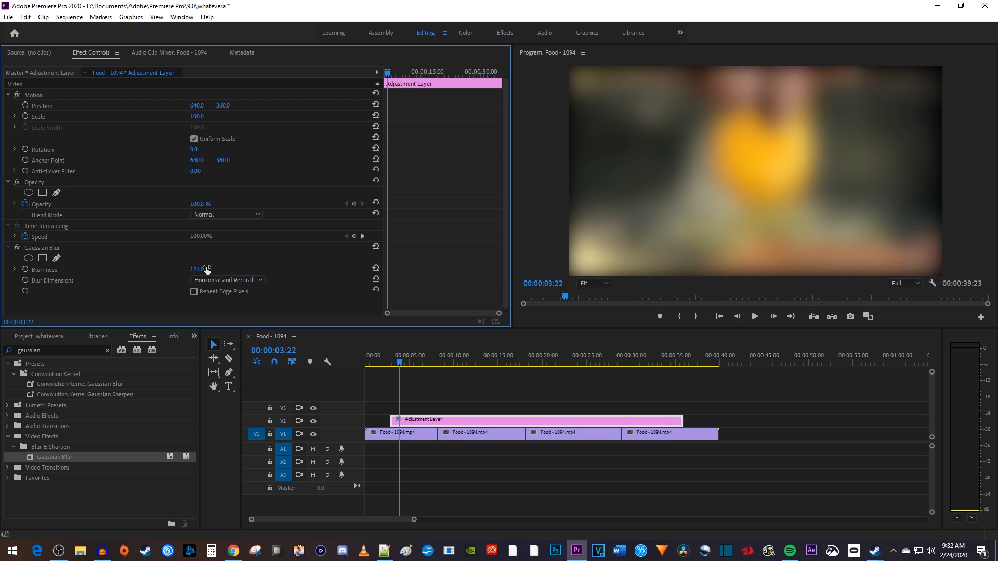
- Scrub from the sequence start to the last clip, then return to the egg shot
click(372, 361)
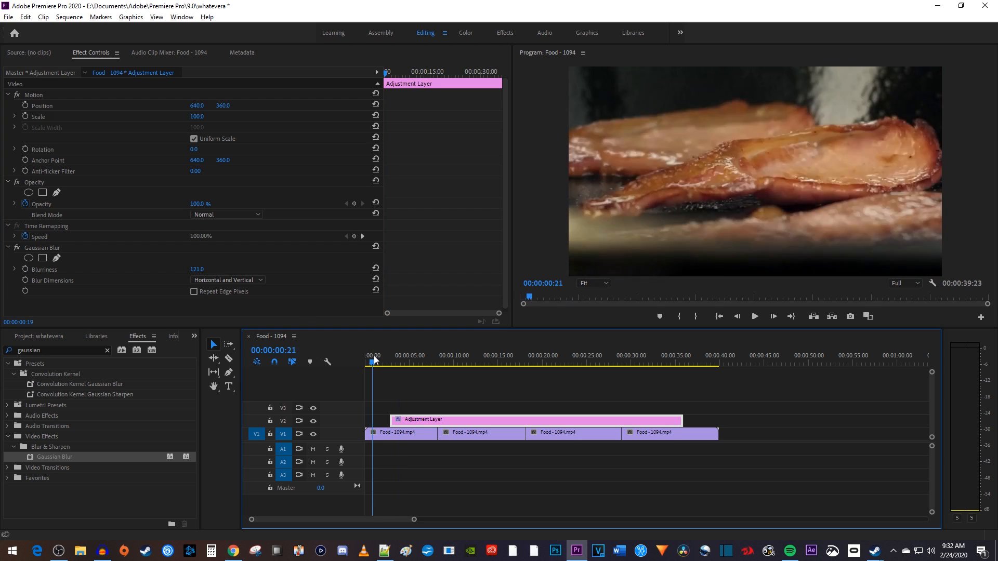
click(435, 362)
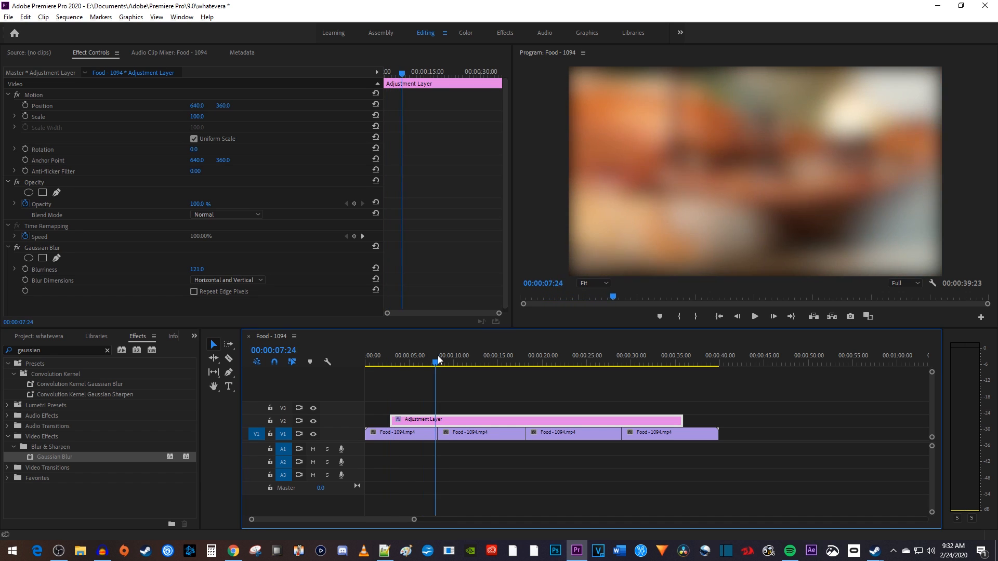
click(700, 363)
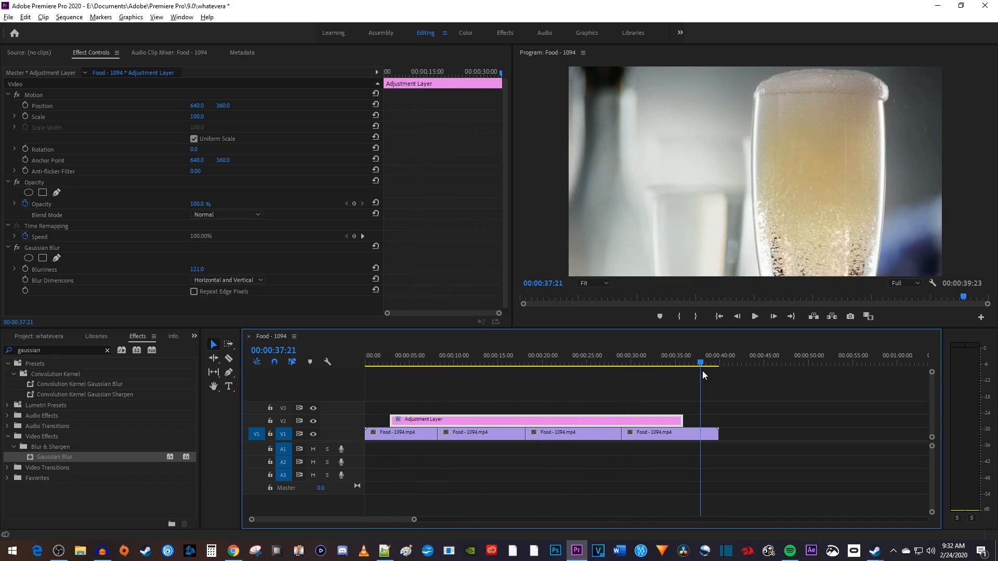
click(398, 363)
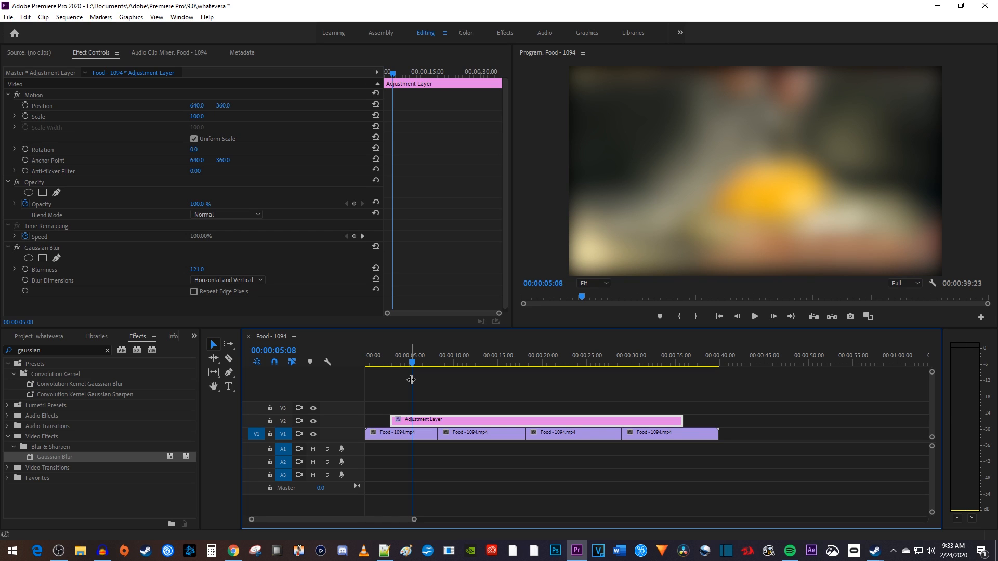
mouse_move(57, 472)
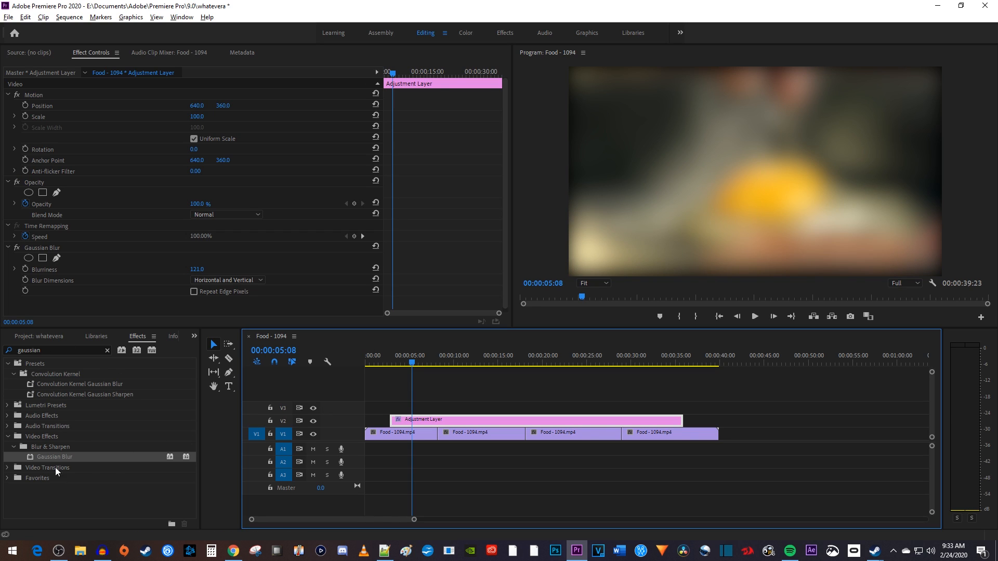
mouse_move(204, 271)
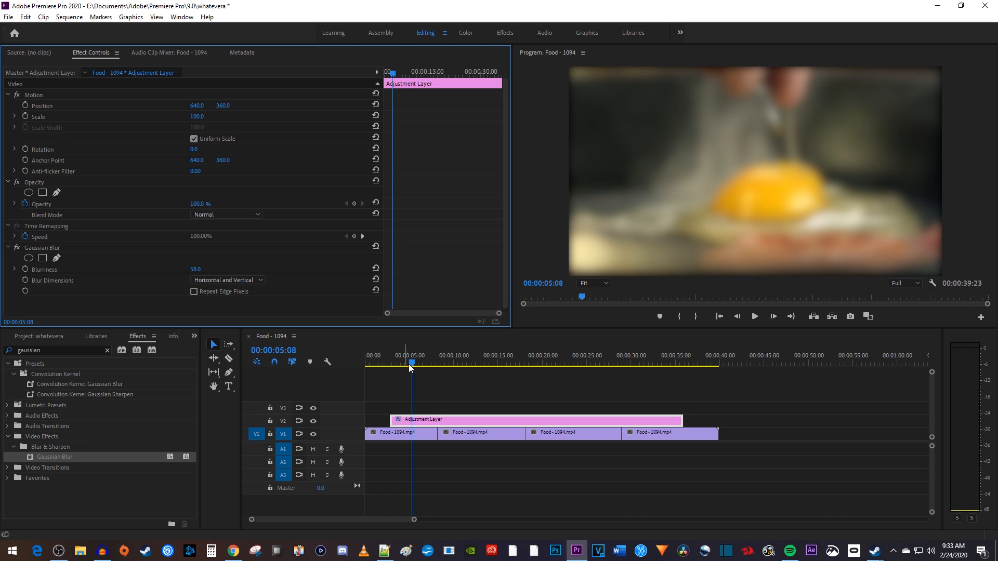
- Enter 143.0, then scrub across the clips to preview the Twirl effect
click(488, 363)
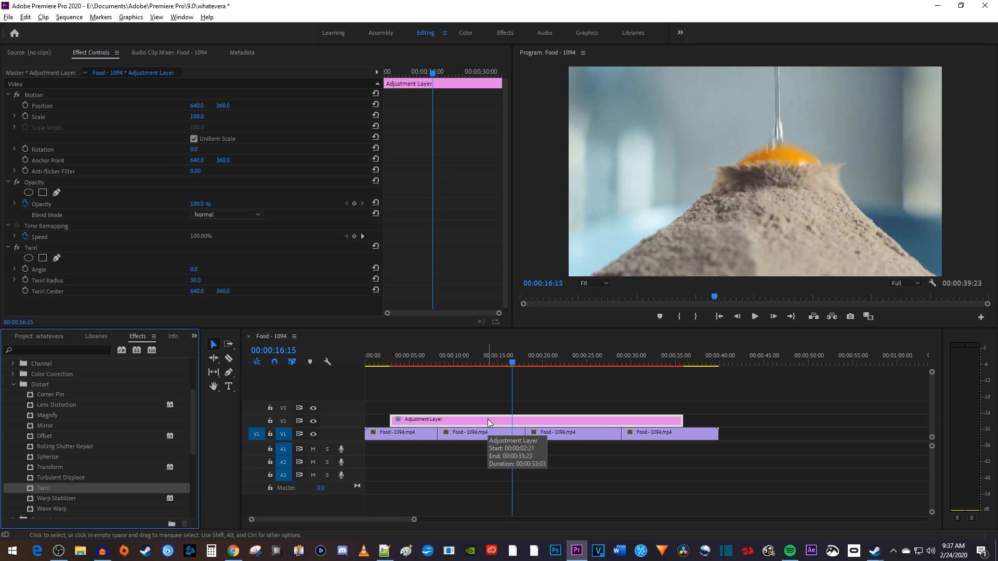
text(143.0)
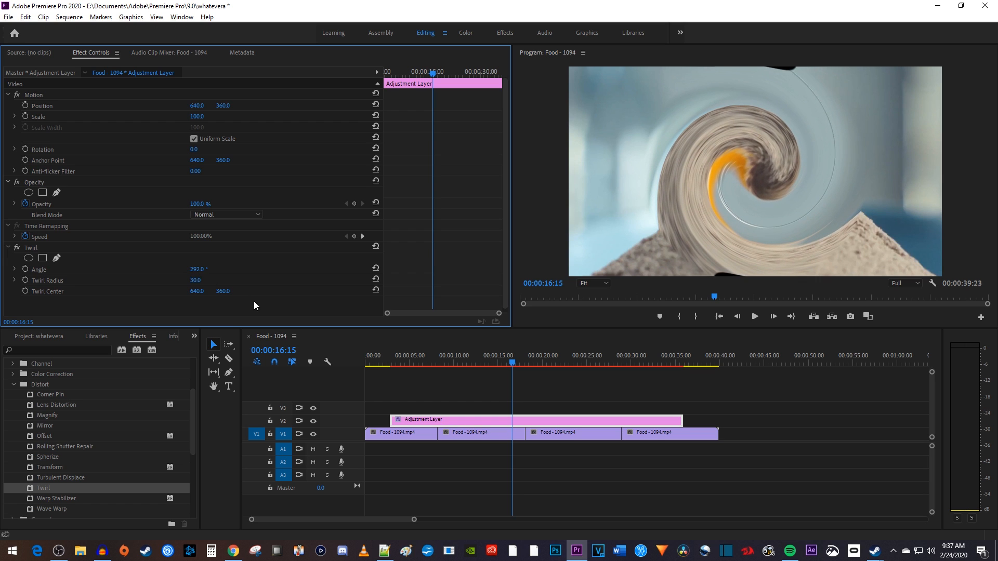
click(441, 363)
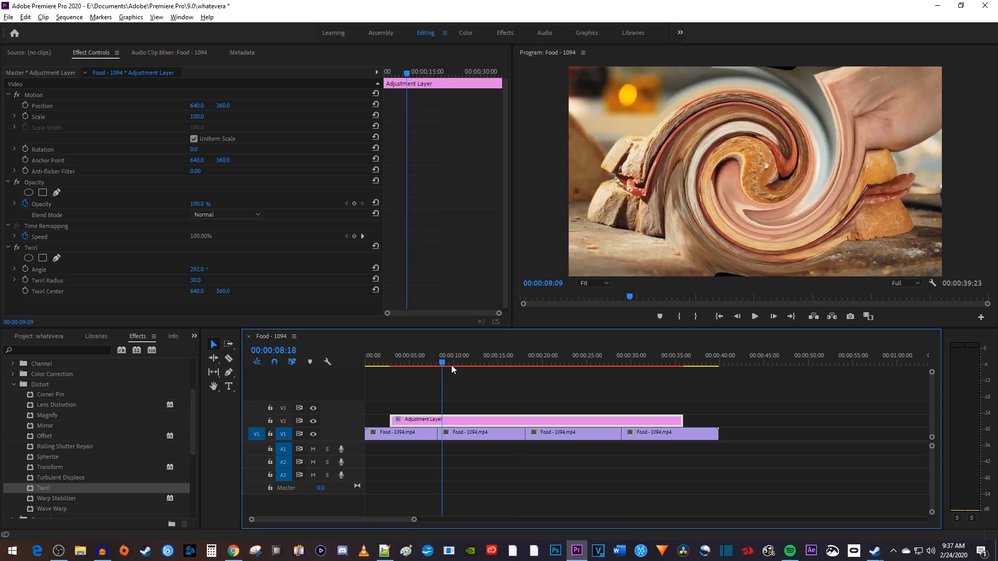
click(562, 362)
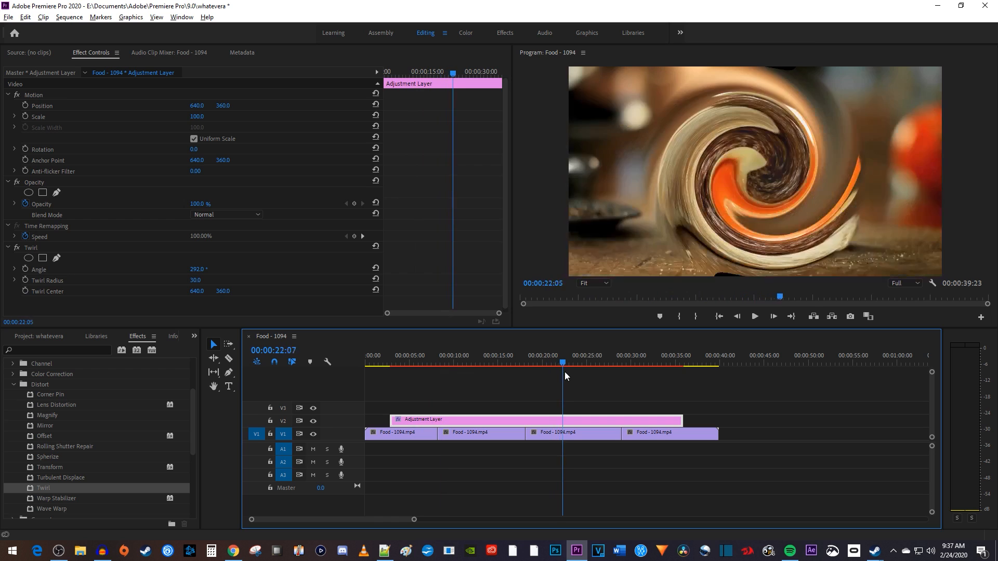
click(606, 363)
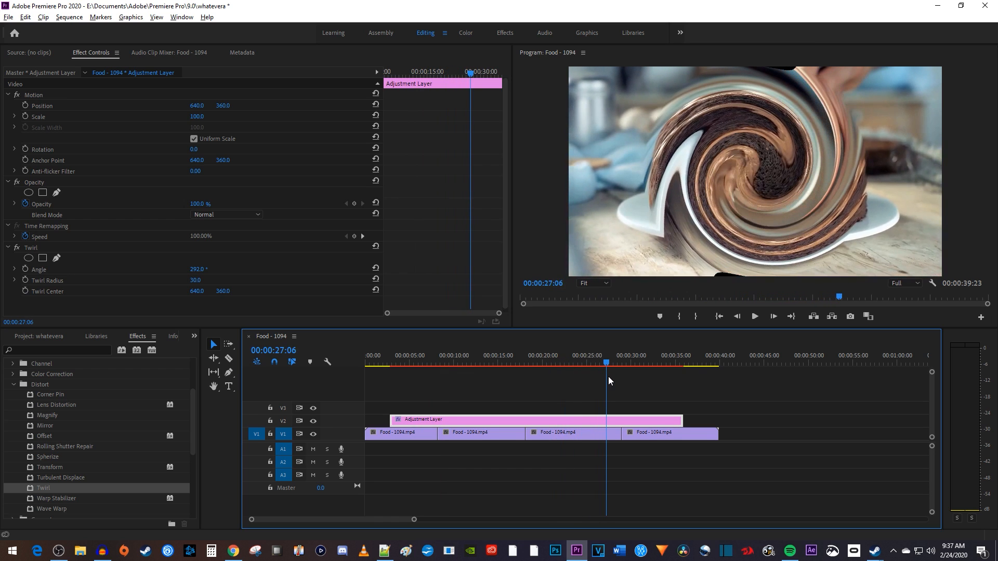
click(629, 363)
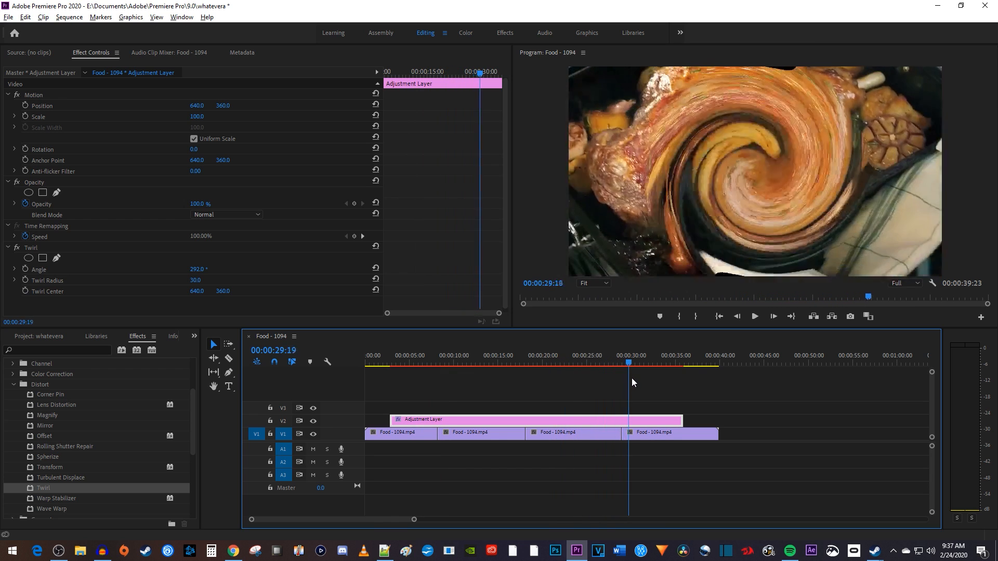
click(651, 363)
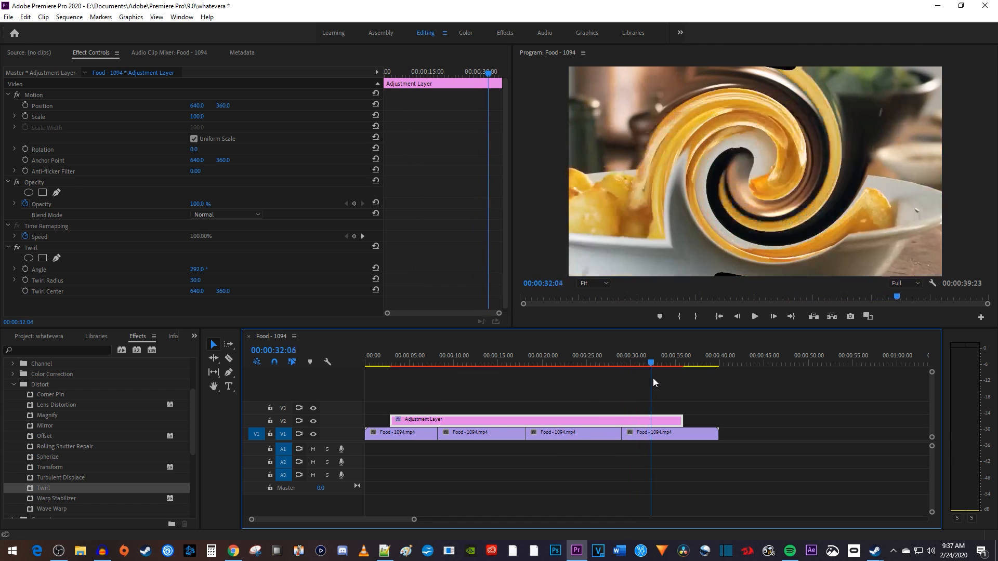